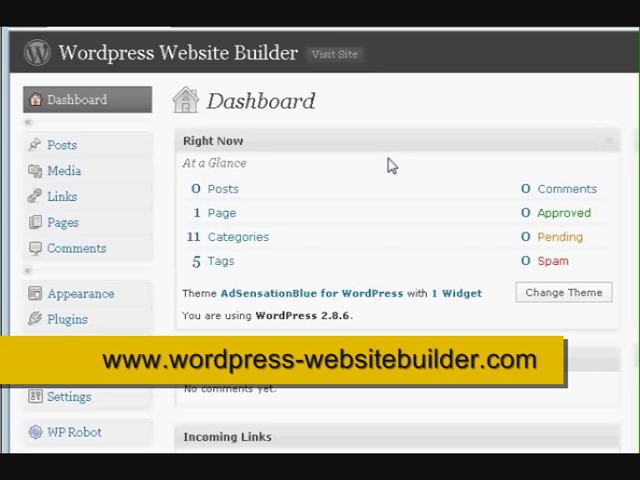
mouse_move(388, 175)
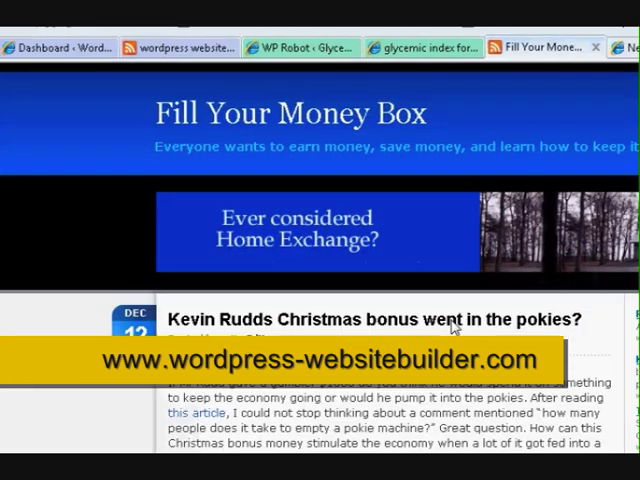
- Scroll down the Fill Your Money Box home page to review the sidebar Categories list and post counts
scroll("down", 3)
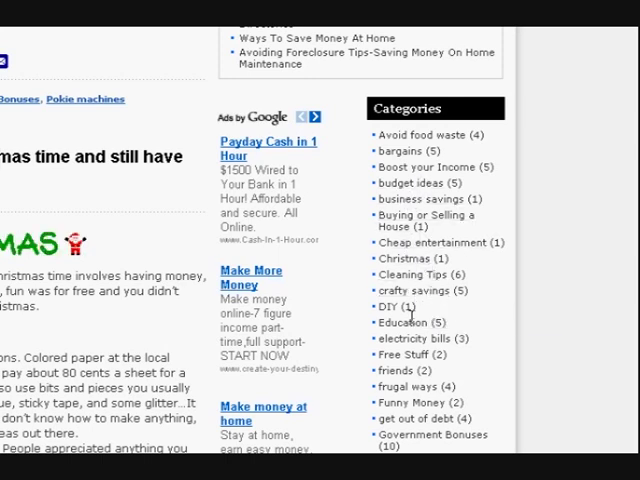
mouse_move(398, 323)
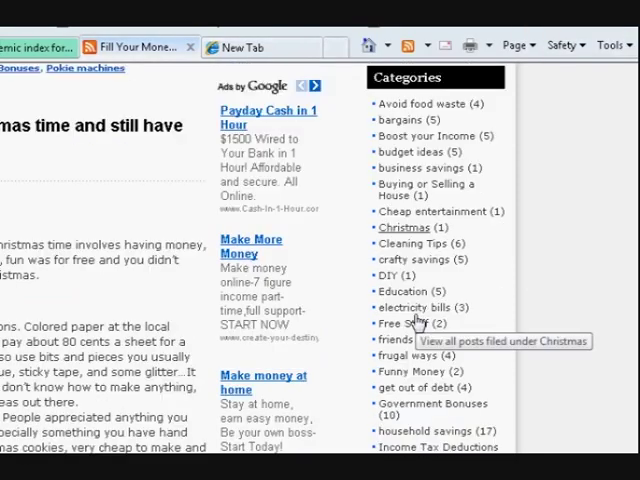
scroll("down", 3)
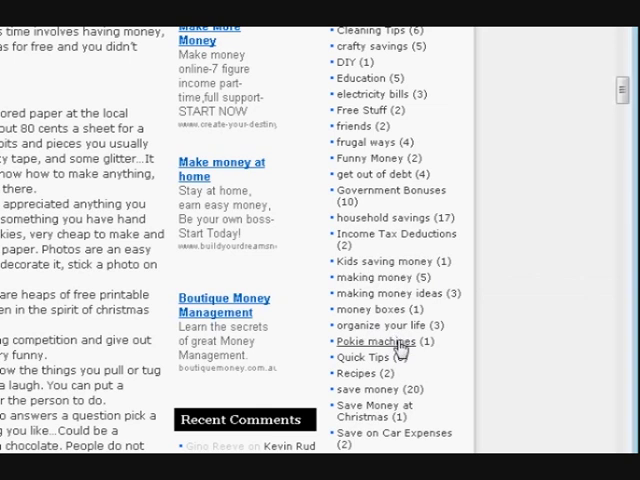
scroll("down", 3)
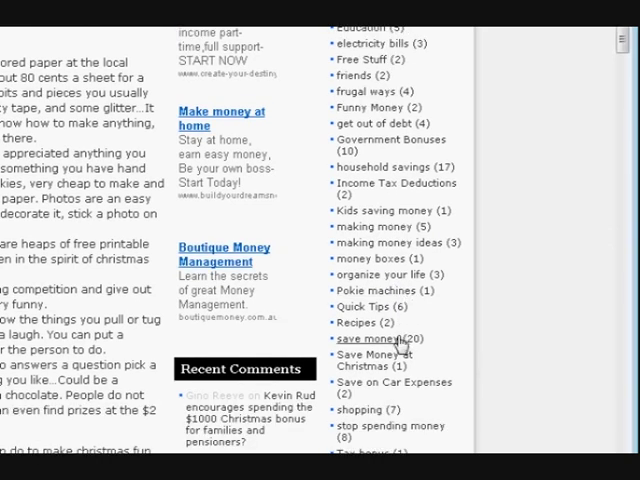
scroll("down", 3)
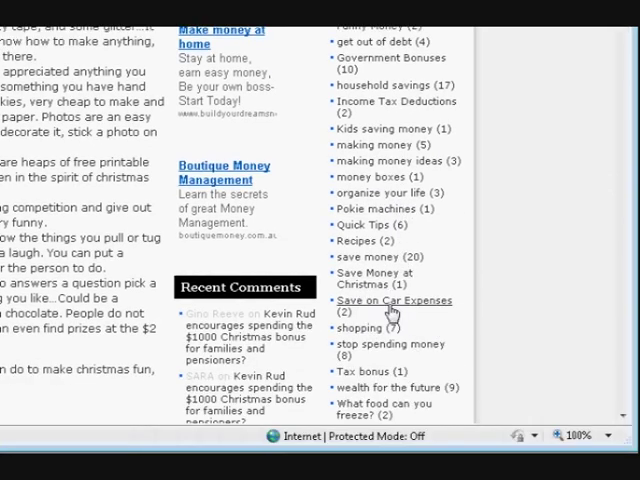
mouse_move(428, 344)
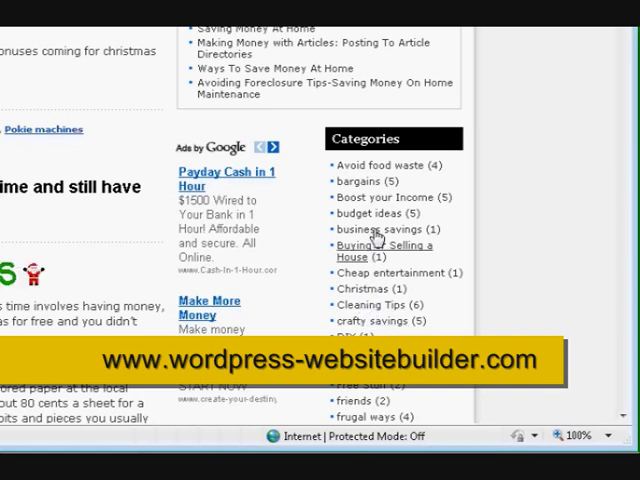
mouse_move(399, 266)
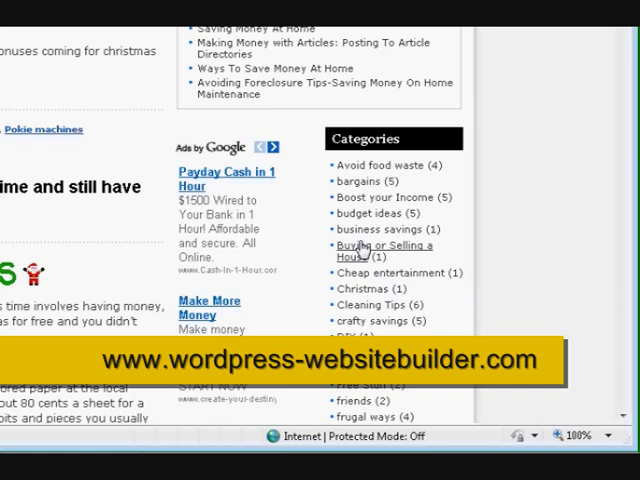
mouse_move(375, 165)
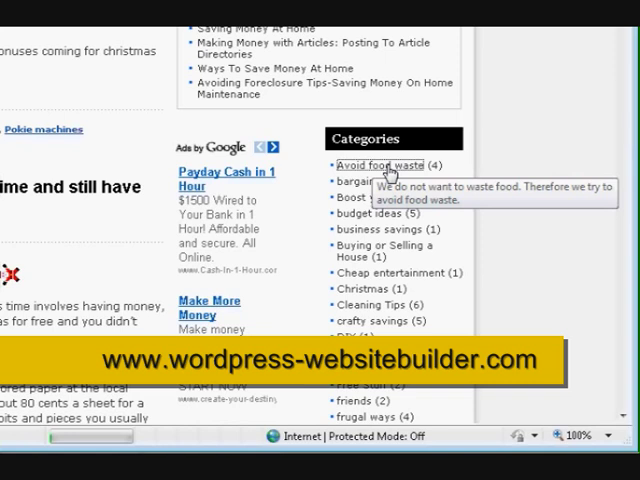
- Open the 'Avoid food waste' category archive and scroll through its posts
left_click(379, 164)
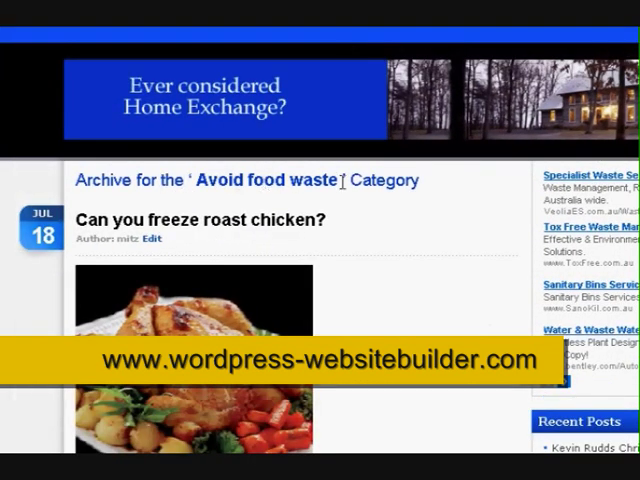
scroll("down", 3)
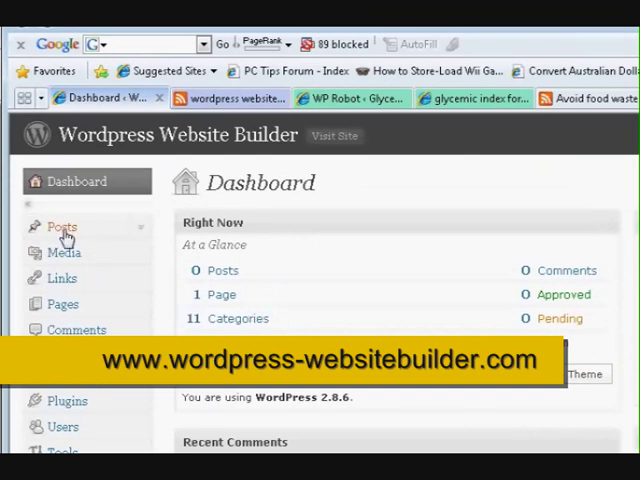
mouse_move(60, 228)
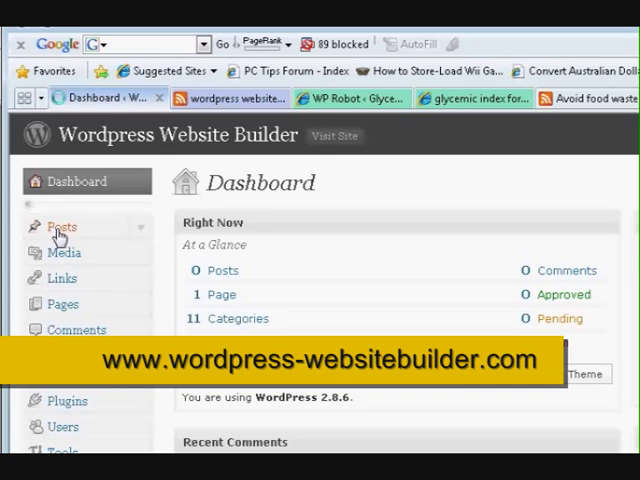
- Go to Posts in the admin menu to list the two draft posts
left_click(60, 226)
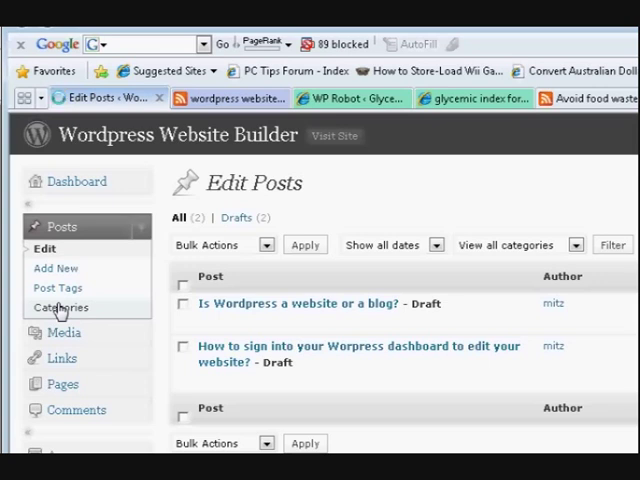
- Open Posts > Categories and scroll through the existing categories and descriptions
left_click(62, 307)
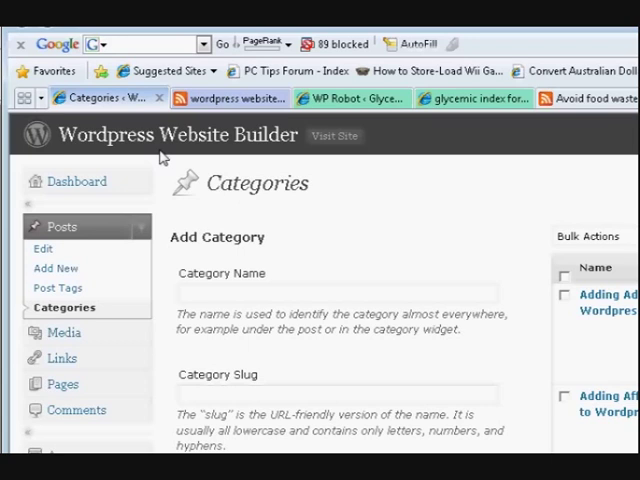
mouse_move(456, 258)
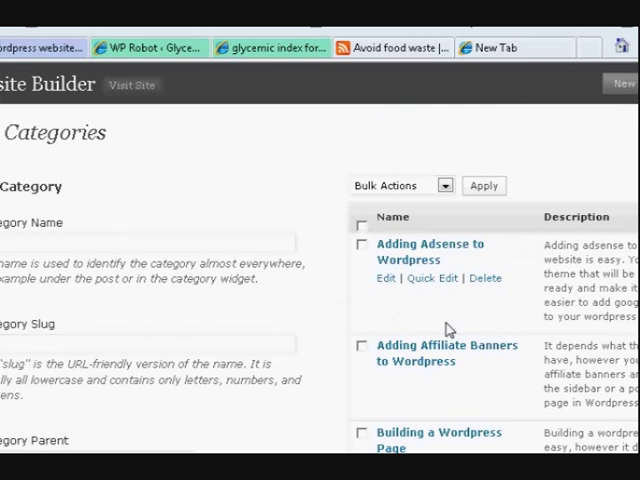
mouse_move(448, 330)
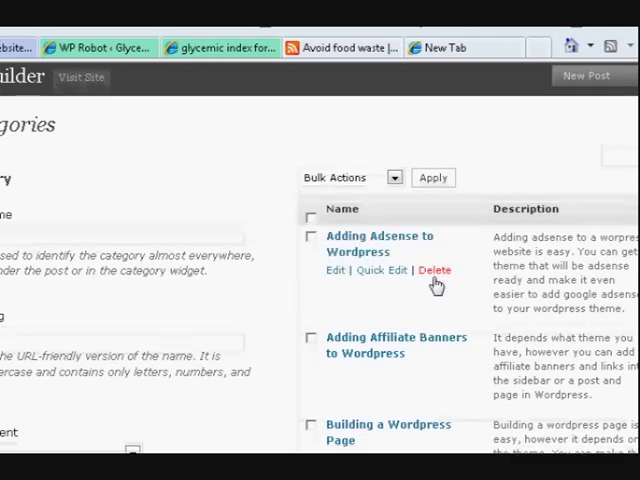
scroll("down", 3)
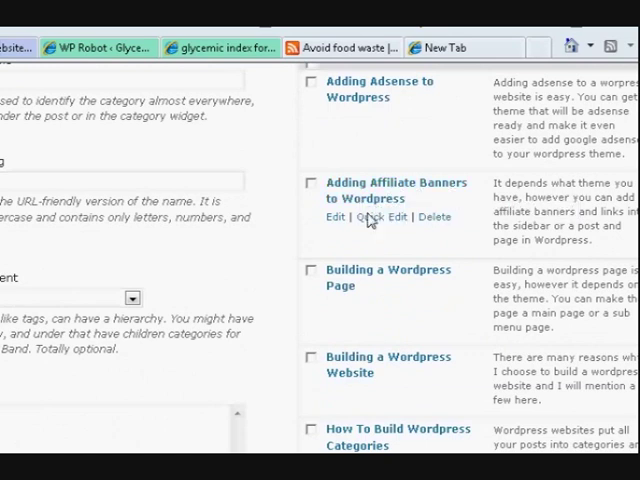
scroll("down", 3)
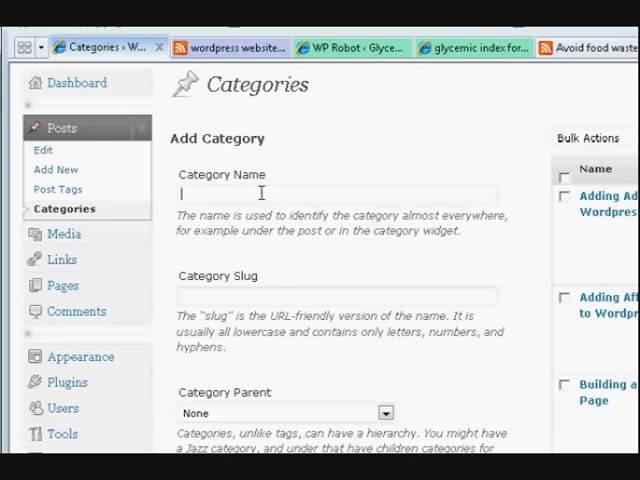
- Enter 'Wordpress comments' as the new category's name in the Add Category form
type("W")
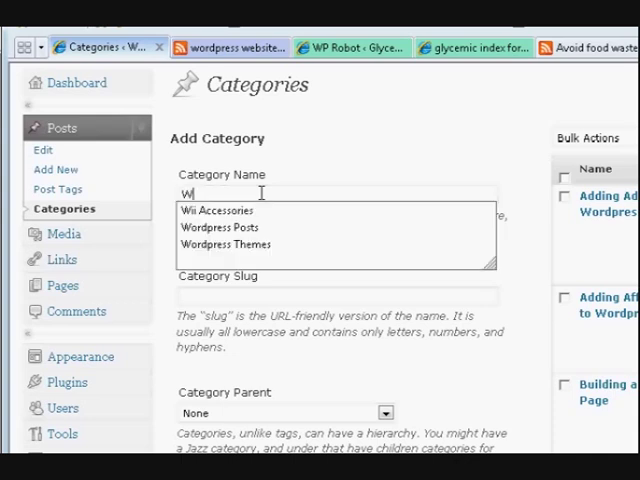
type("ordpress commen")
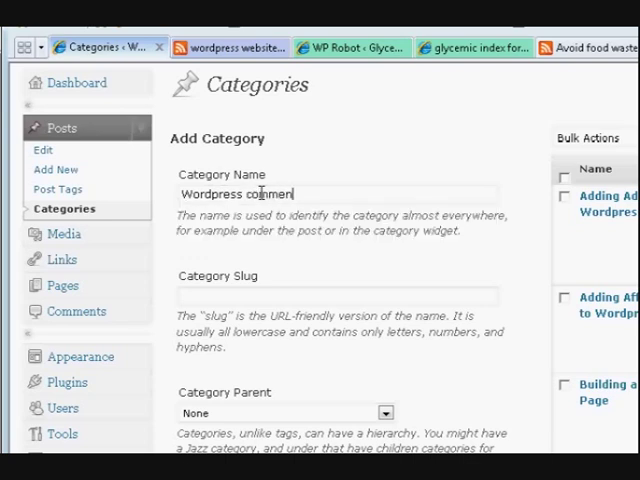
type("ts")
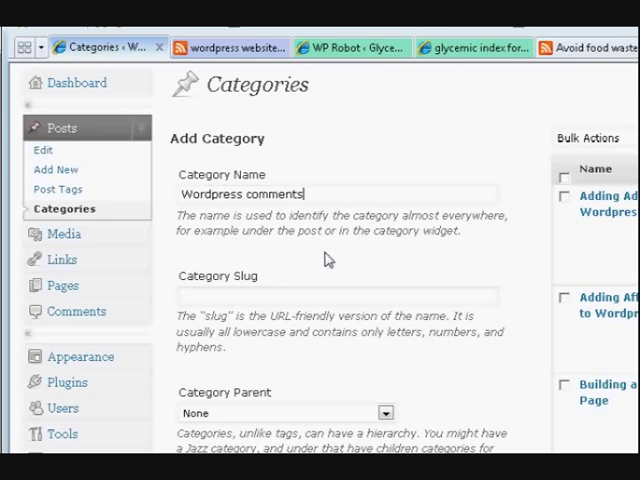
scroll("down", 3)
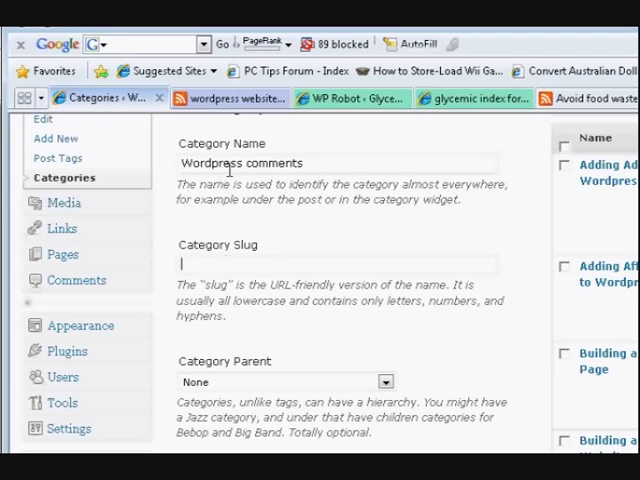
mouse_move(345, 231)
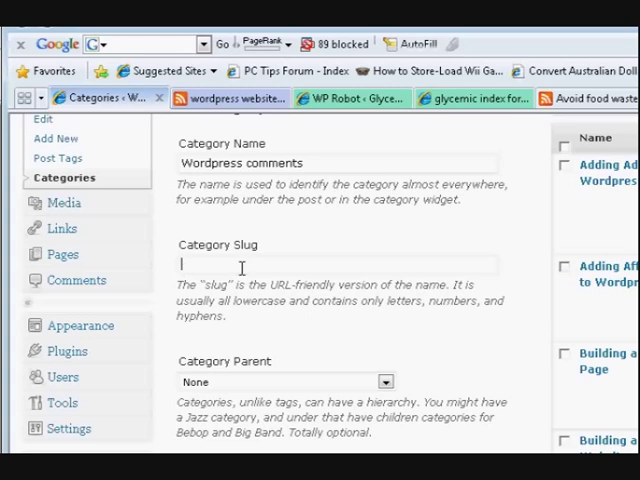
scroll("down", 3)
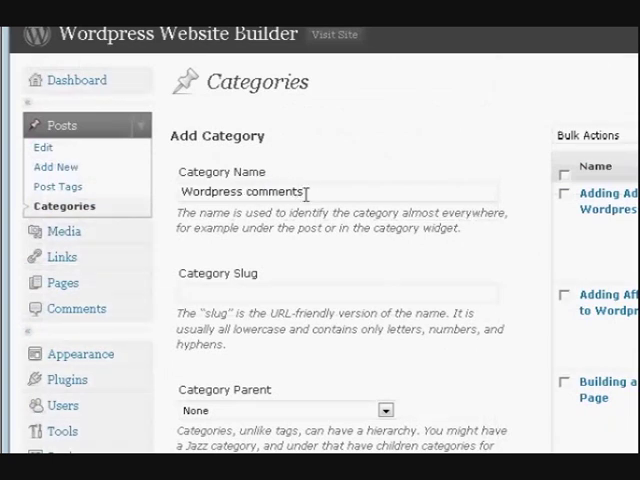
- Begin the description: how to organize comments on your WordPress site
scroll("down", 3)
type("How")
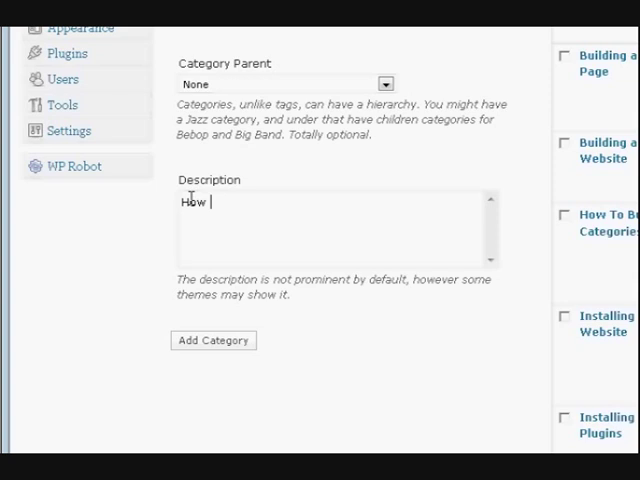
type("to")
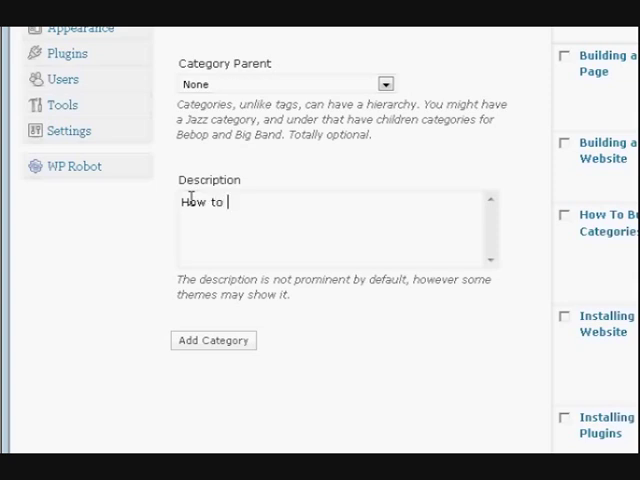
type("organi")
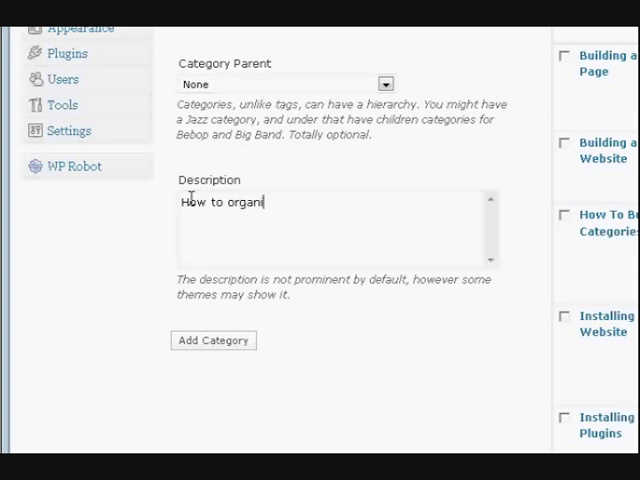
type("z")
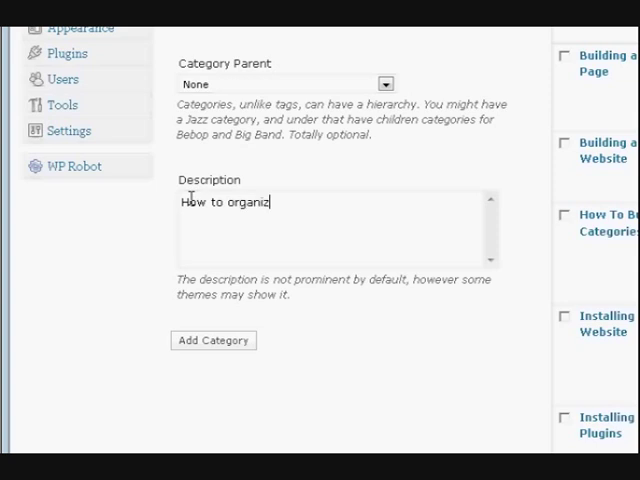
type("e commen")
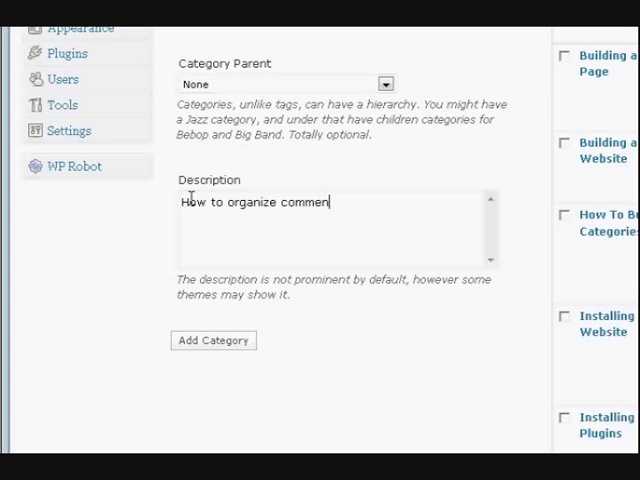
type("ts on")
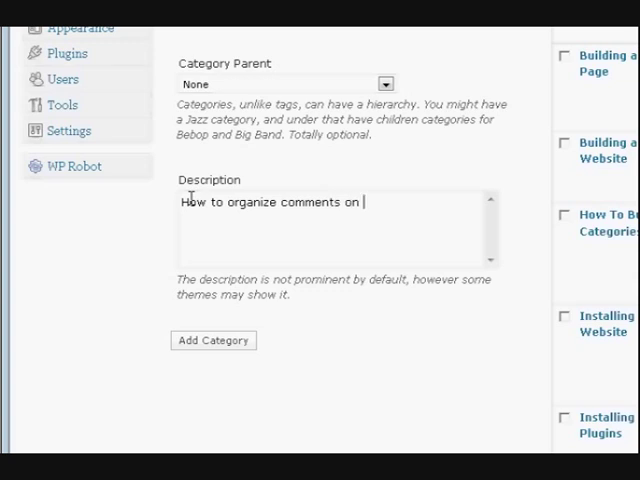
type("your wordpress website")
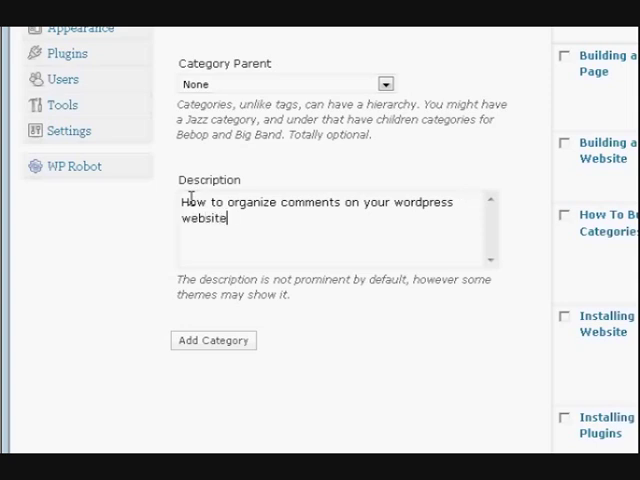
type(".")
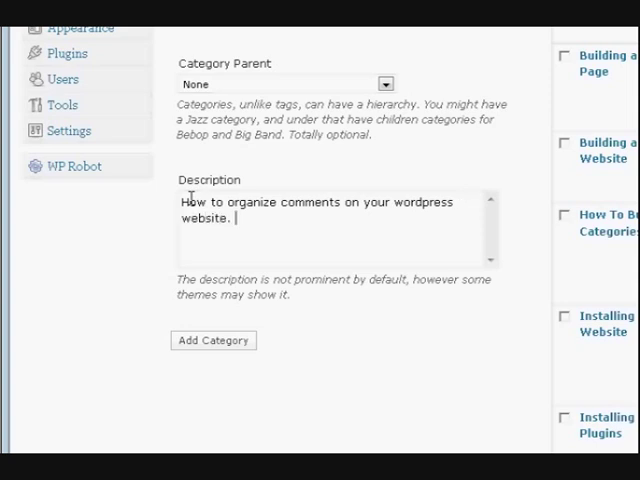
- Continue the description: how to approve or delete comments after they have been posted
type("How to")
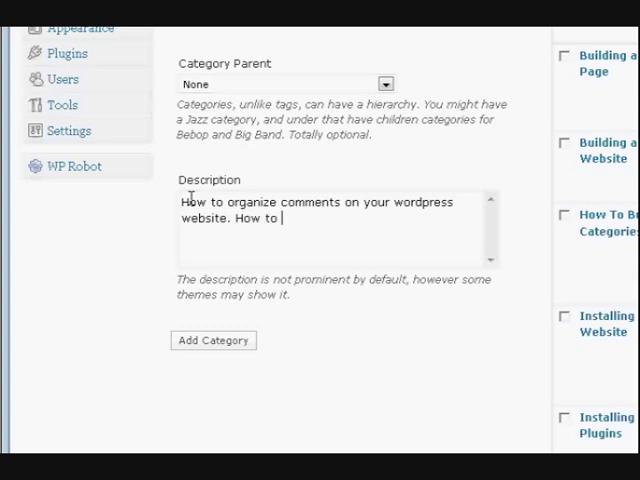
type("app")
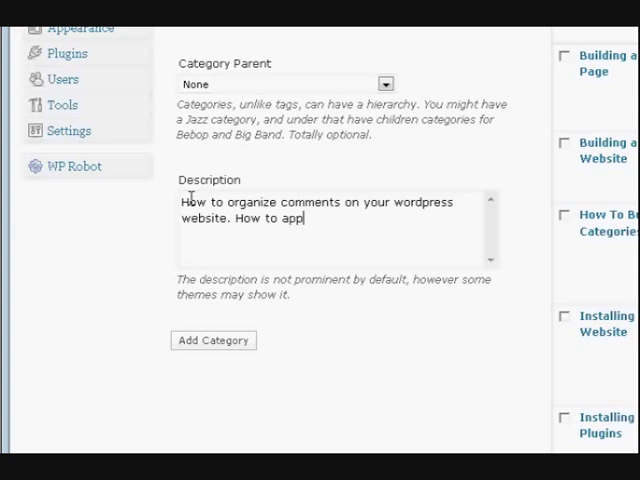
type("rove")
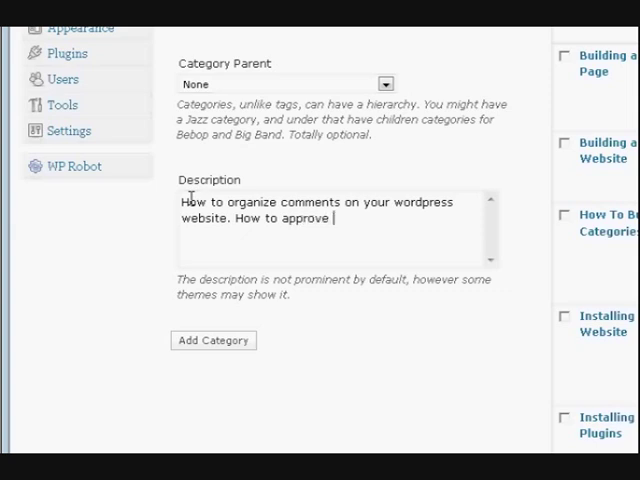
type("or del")
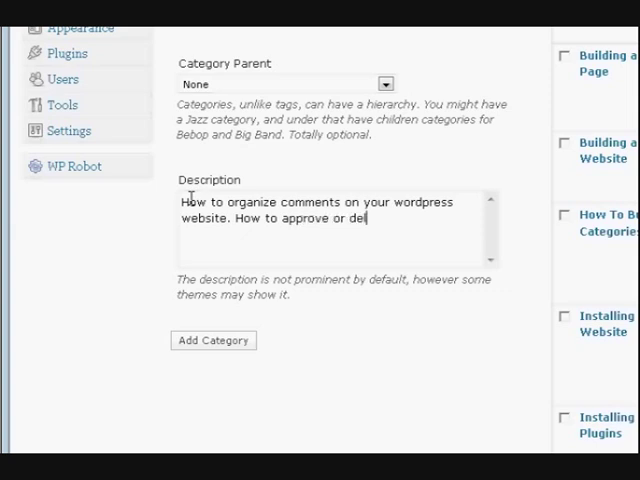
type("ete")
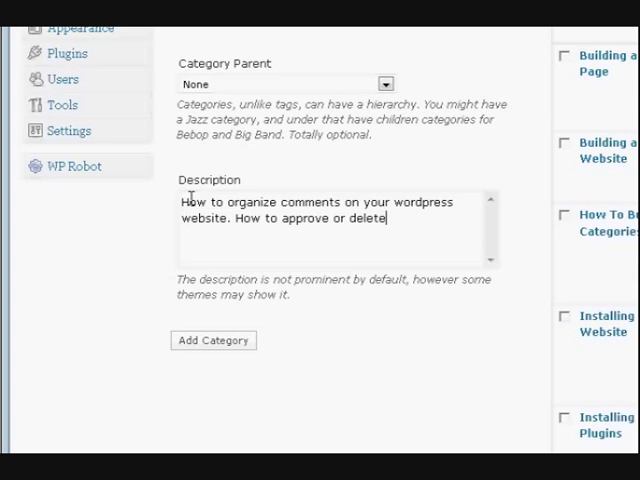
type("commen")
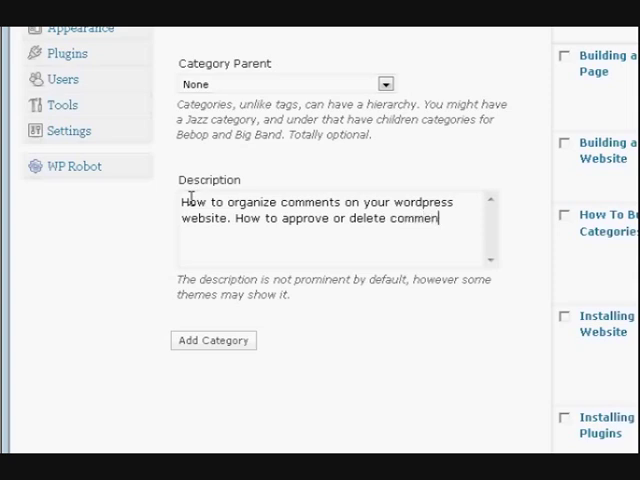
type("ts a")
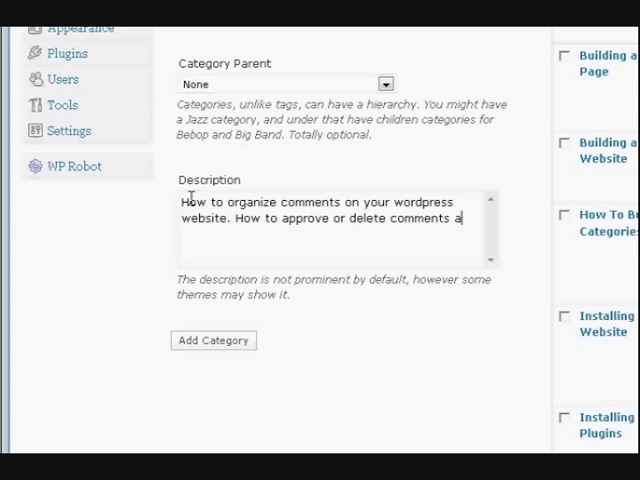
type("after they")
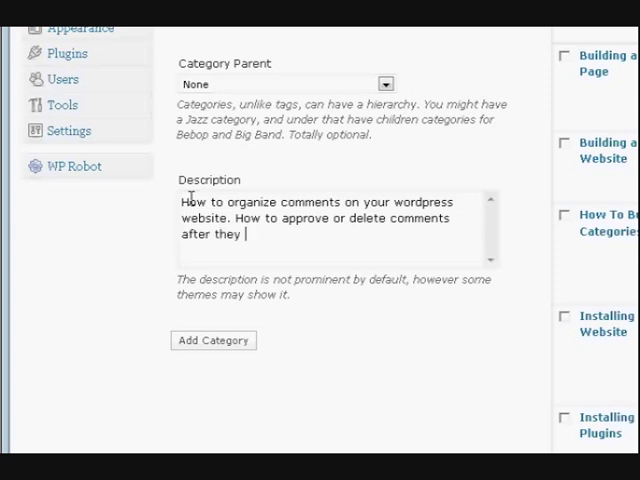
type("have been")
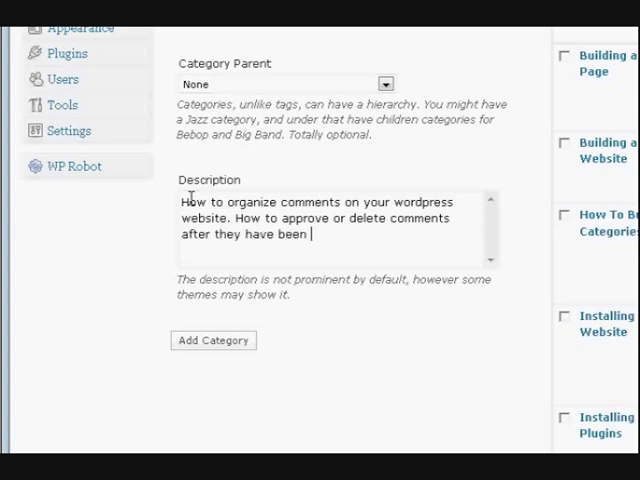
type("posted")
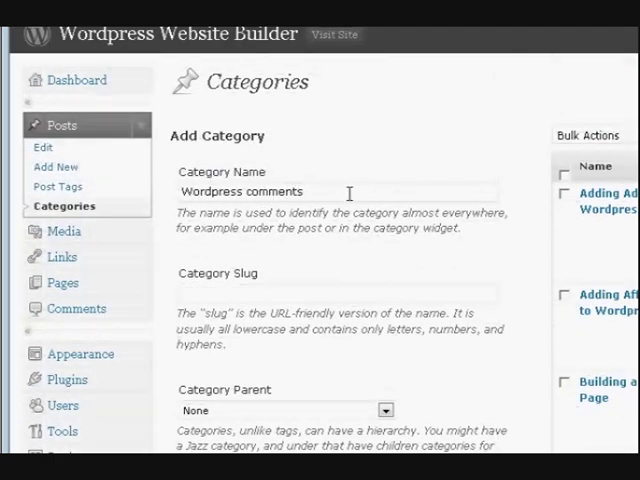
- Save the 'Wordpress comments' category with Add Category
scroll("down", 3)
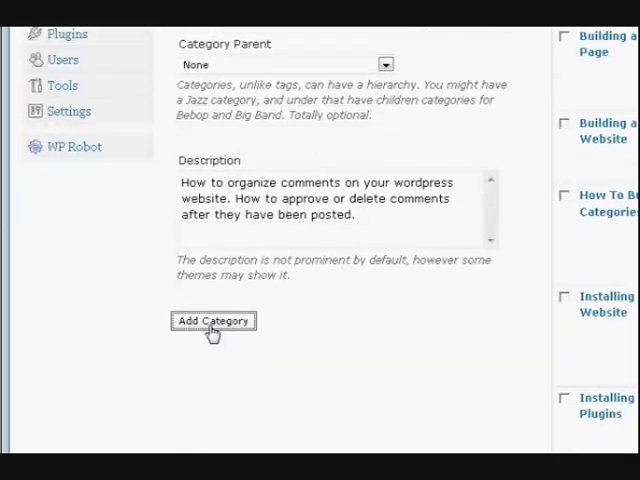
left_click(212, 321)
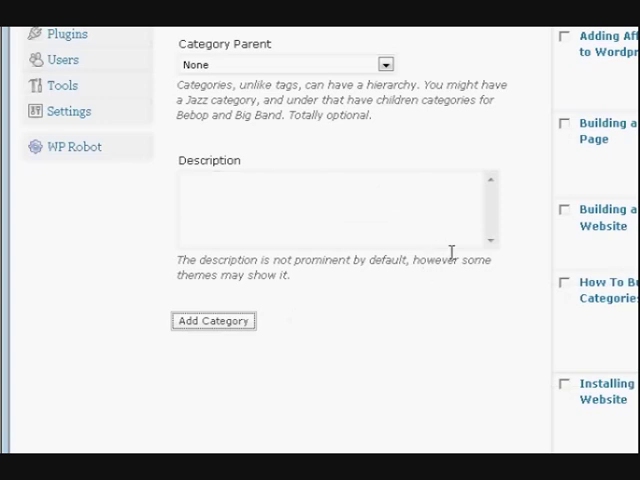
scroll("up", 3)
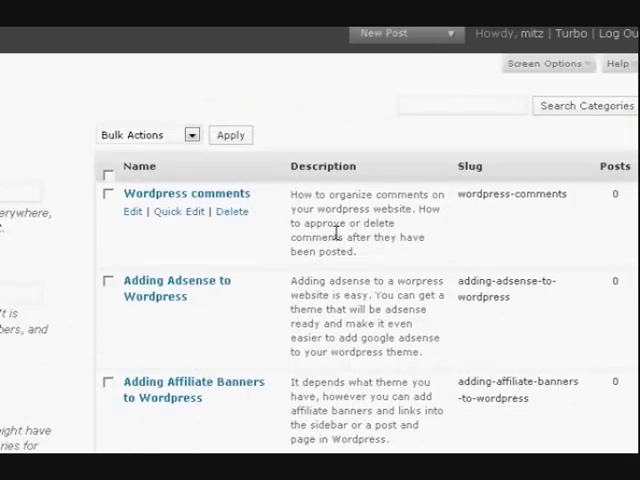
scroll("down", 3)
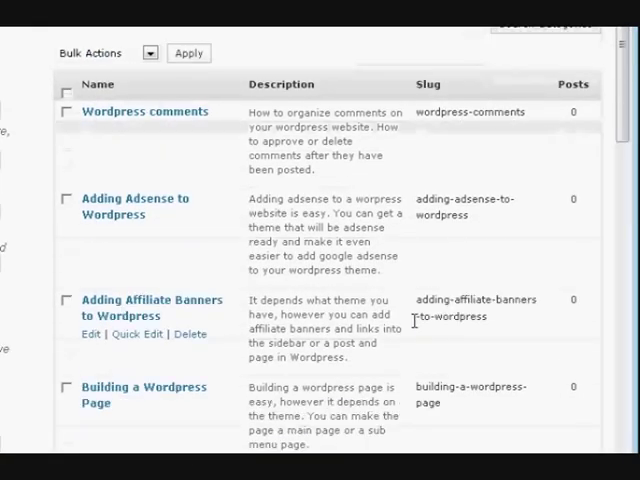
scroll("down", 3)
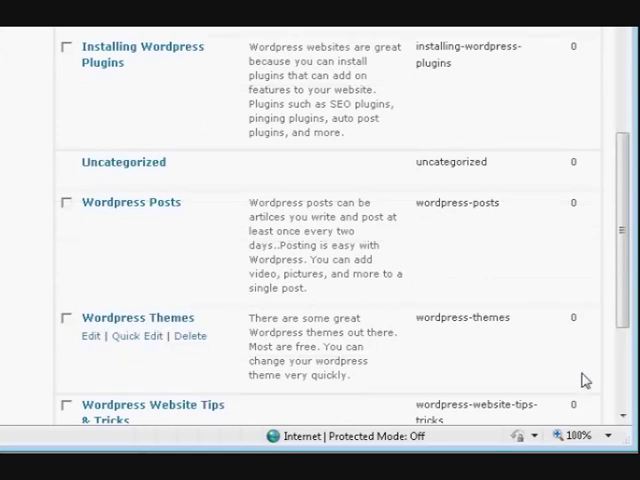
scroll("down", 3)
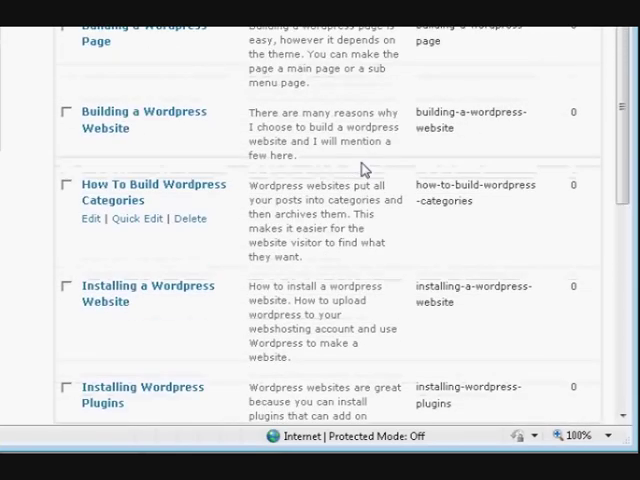
scroll("up", 3)
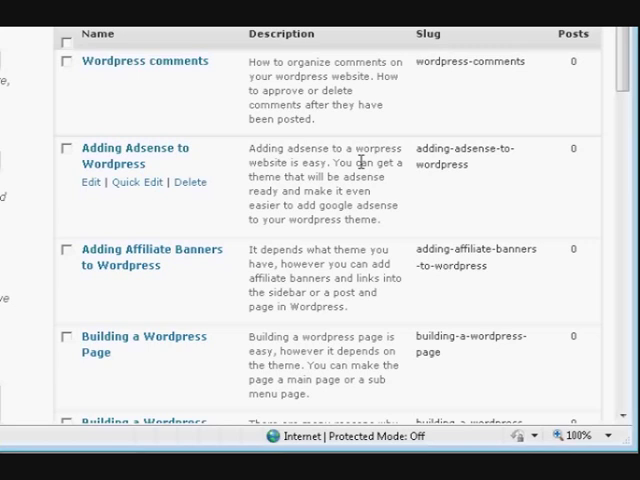
scroll("up", 3)
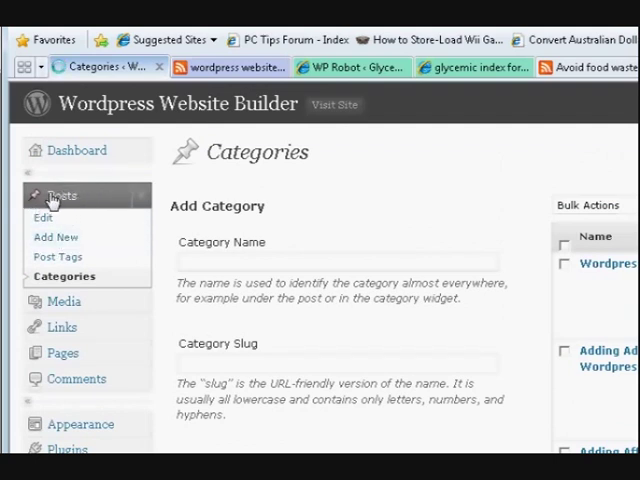
- Open the 'Is Wordpress a website or a blog?' draft from the posts list
left_click(45, 217)
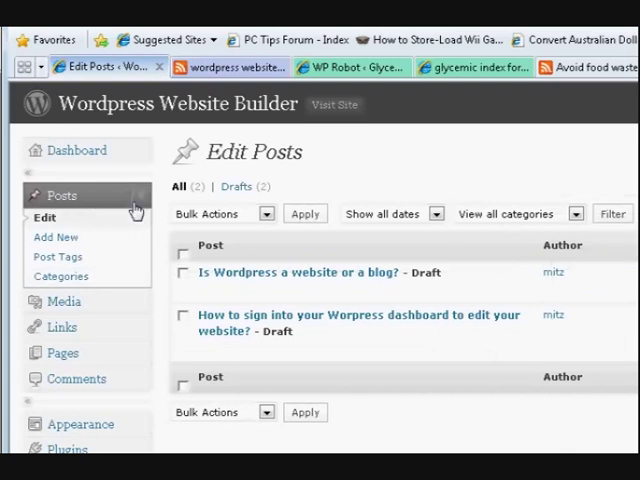
mouse_move(300, 272)
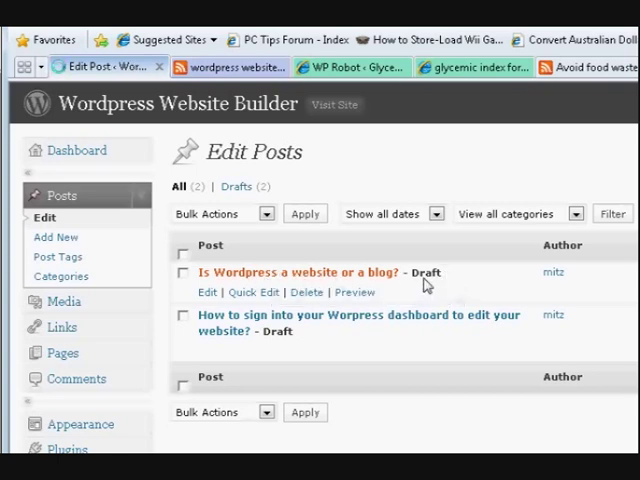
left_click(307, 272)
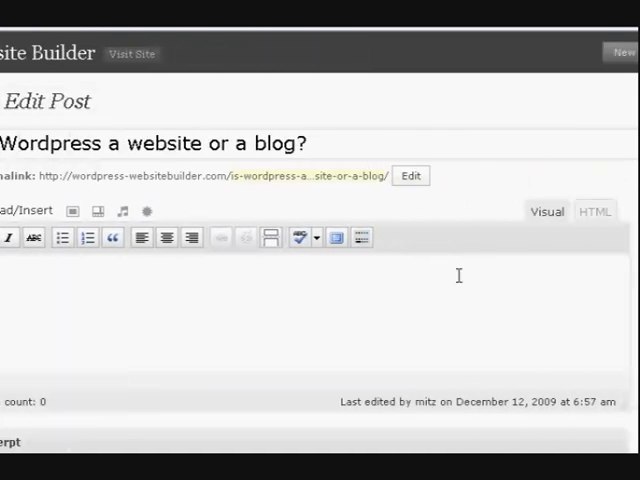
- Reveal the post's Add New Category form and start typing the category name
scroll("down", 3)
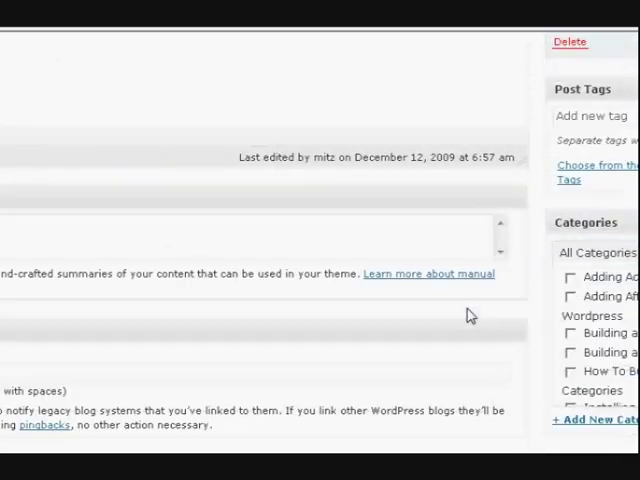
scroll("down", 3)
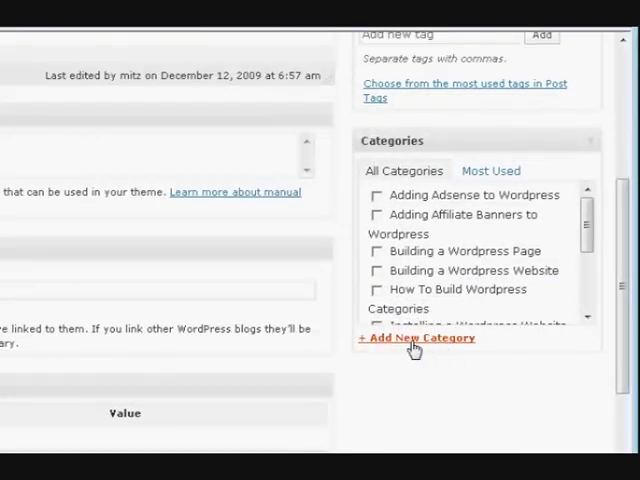
left_click(417, 337)
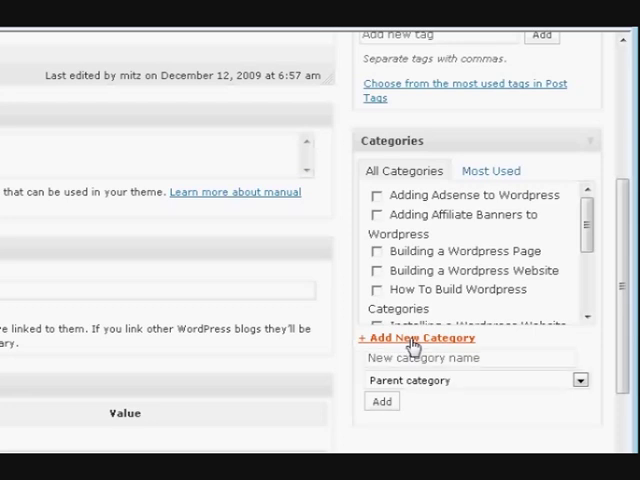
scroll("down", 3)
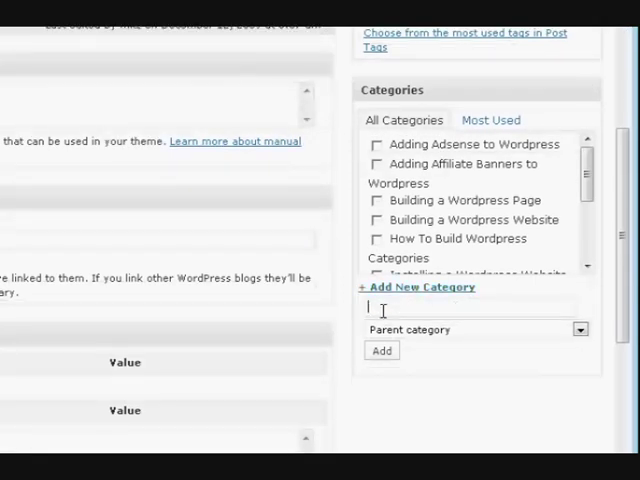
type("w")
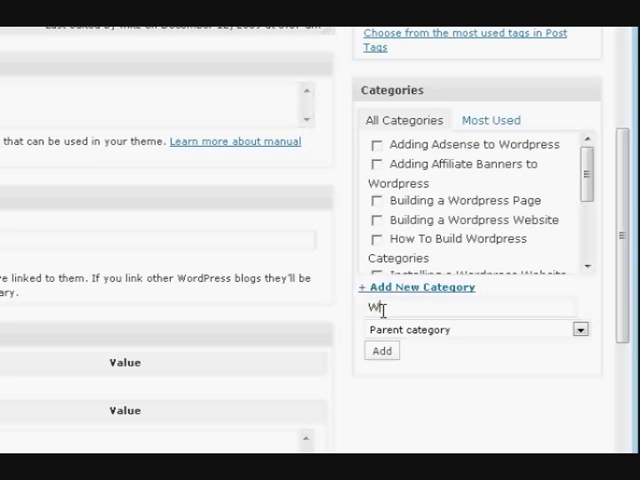
type("or")
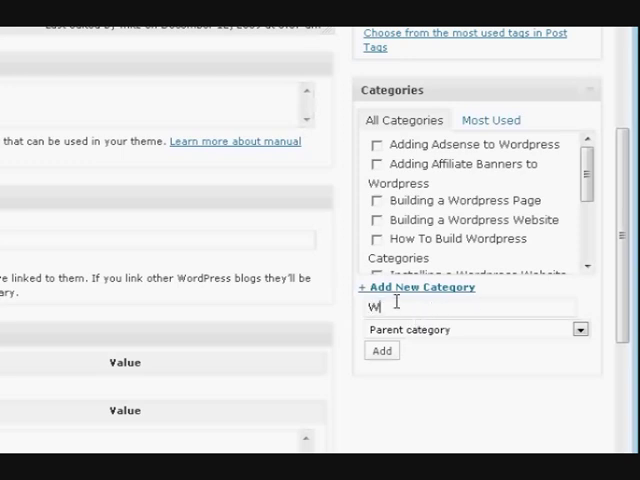
mouse_move(505, 338)
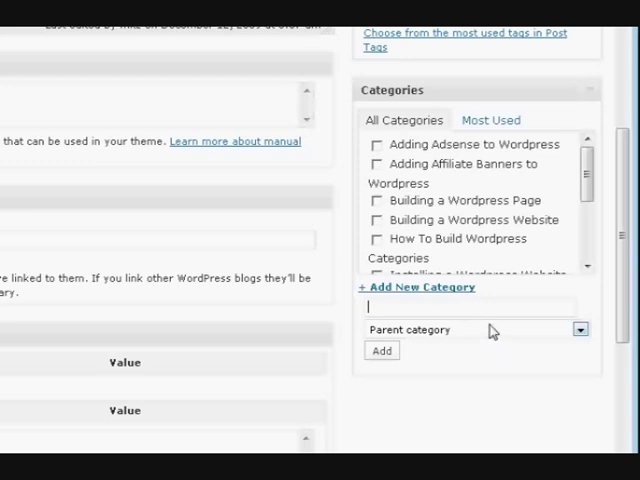
mouse_move(490, 330)
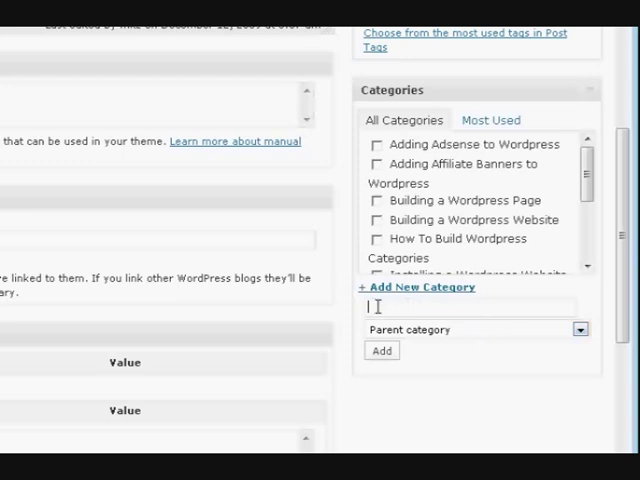
- Type 'wordpress tips', fixing the typo, and add it as this post's category
type("word")
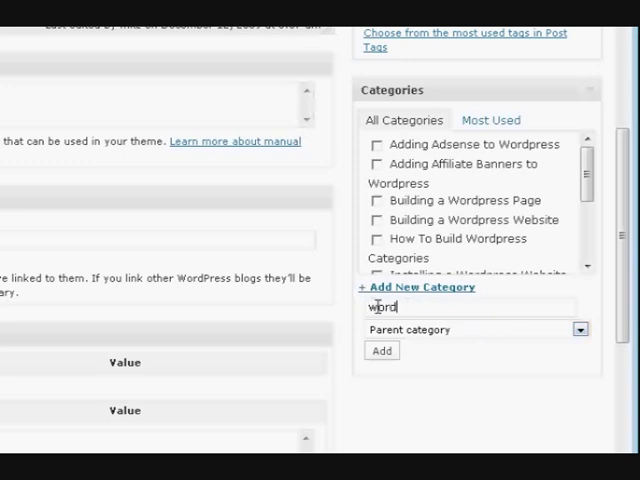
type("press")
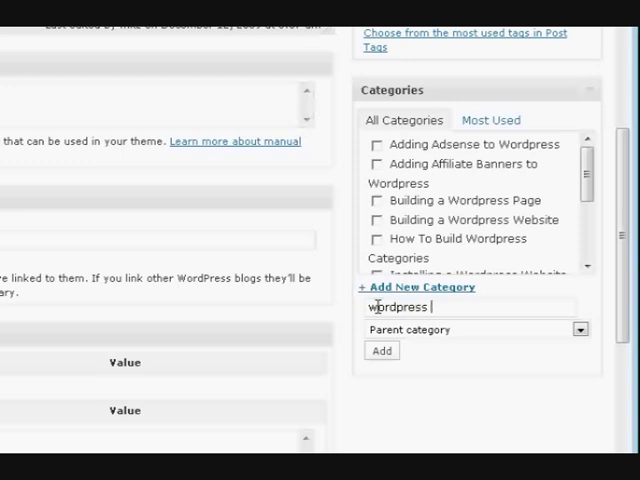
type("do")
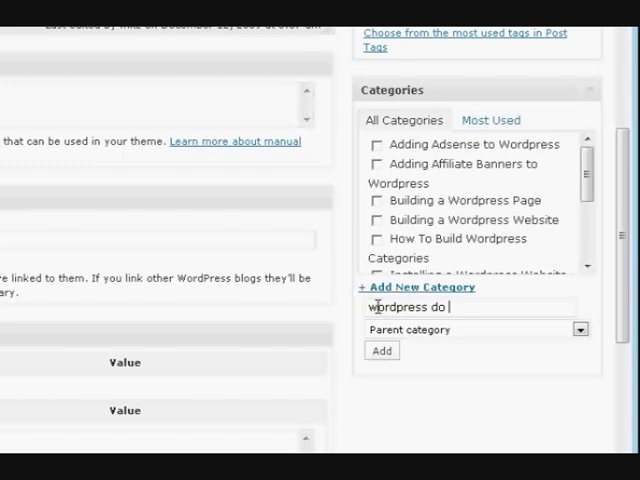
key("BackSpace")
type("tip")
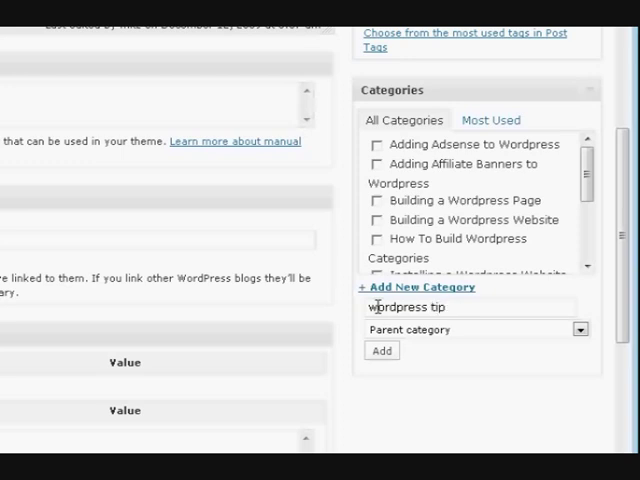
type("s")
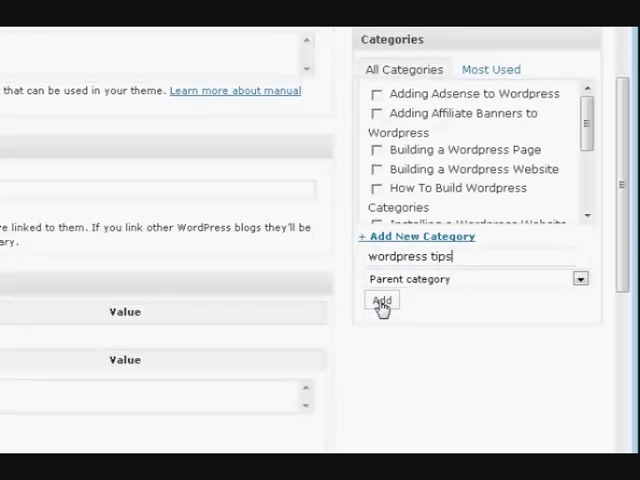
left_click(382, 301)
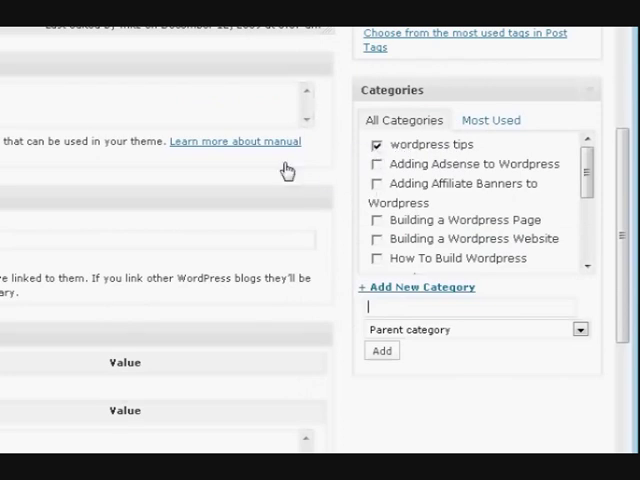
mouse_move(417, 165)
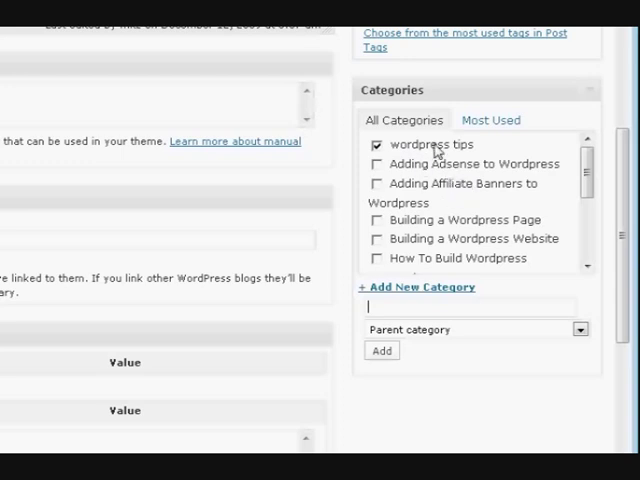
mouse_move(483, 156)
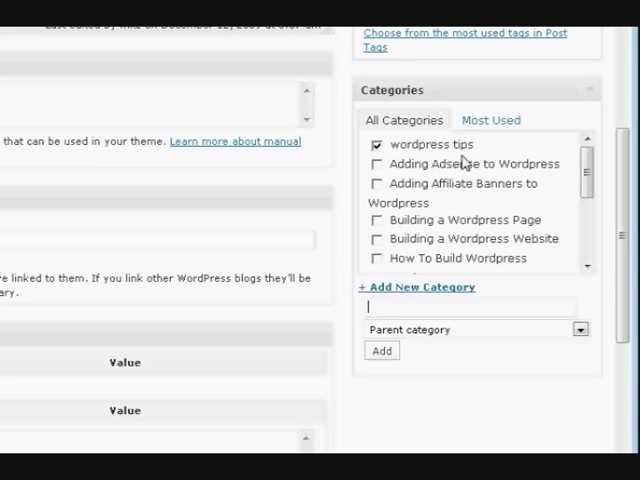
mouse_move(452, 211)
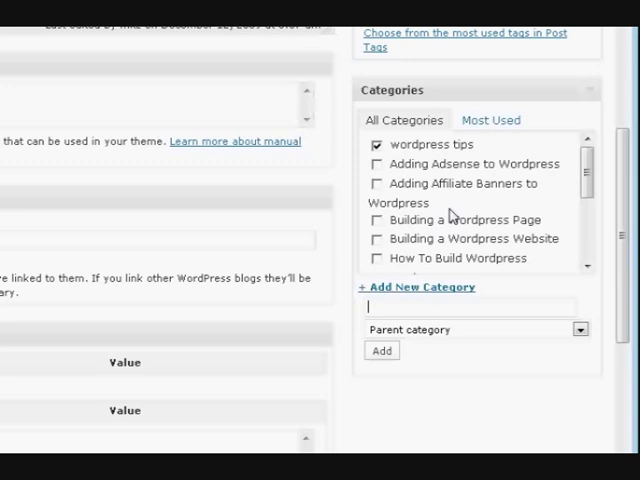
scroll("down", 3)
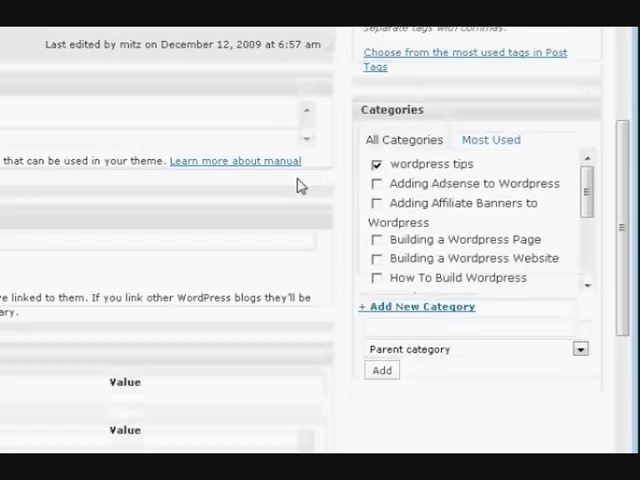